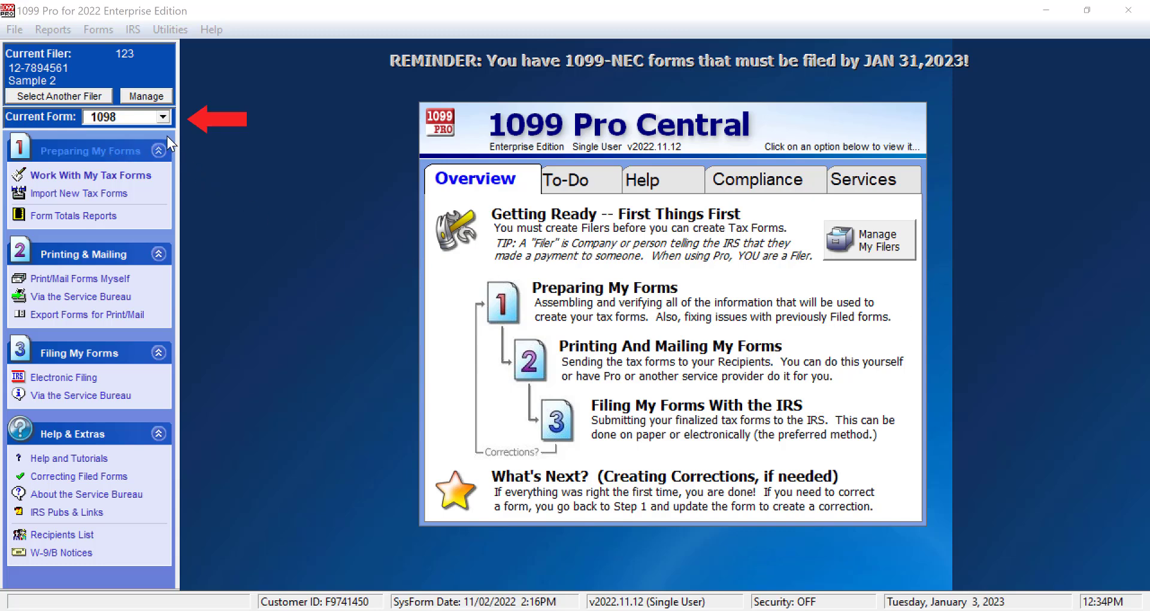
mouse_move(164, 116)
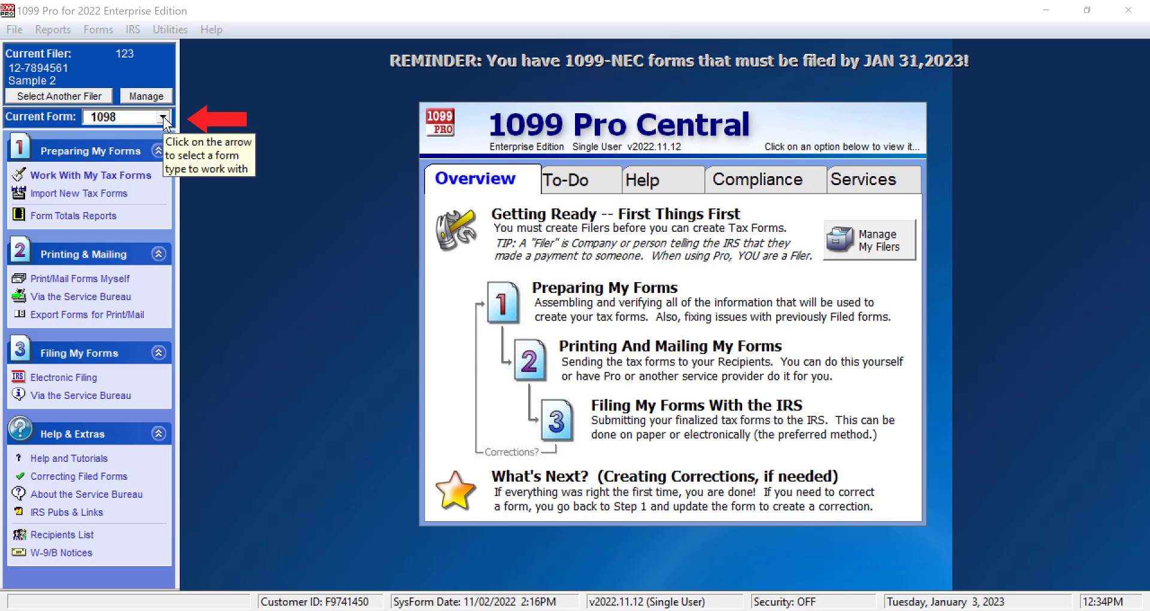
- Make 1099-MISC the current form so its pending records list comes up for browsing
left_click(161, 116)
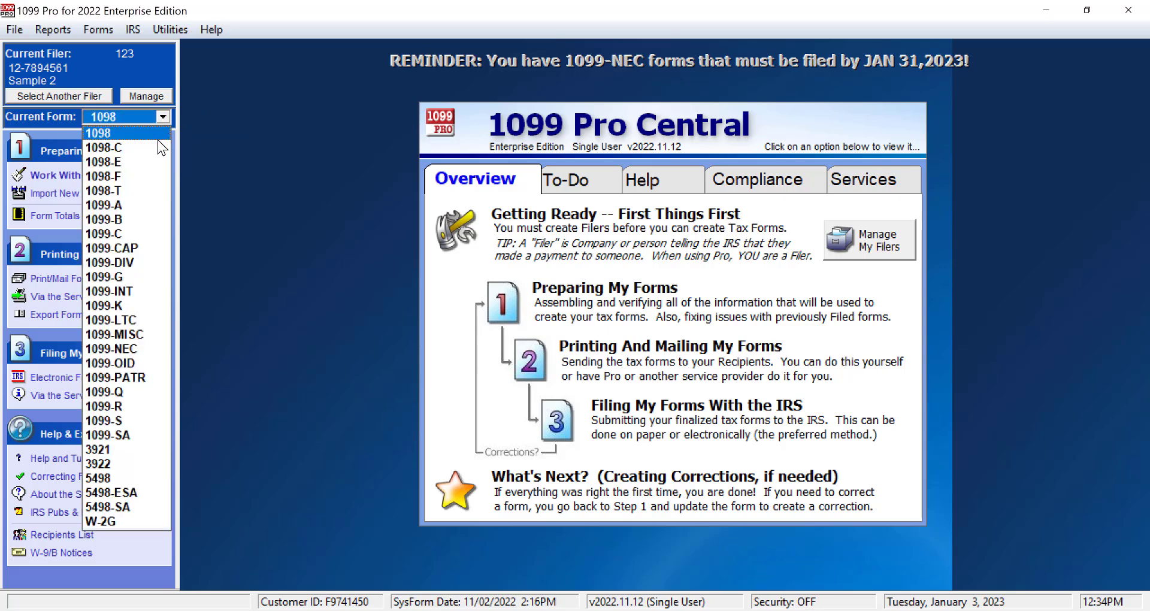
mouse_move(149, 343)
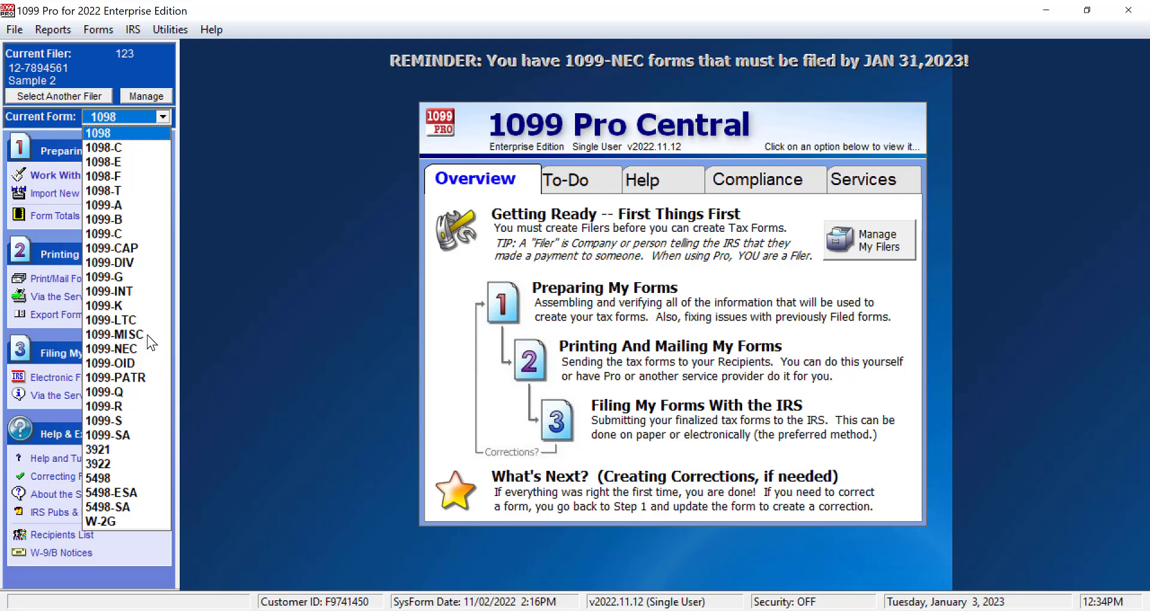
left_click(112, 334)
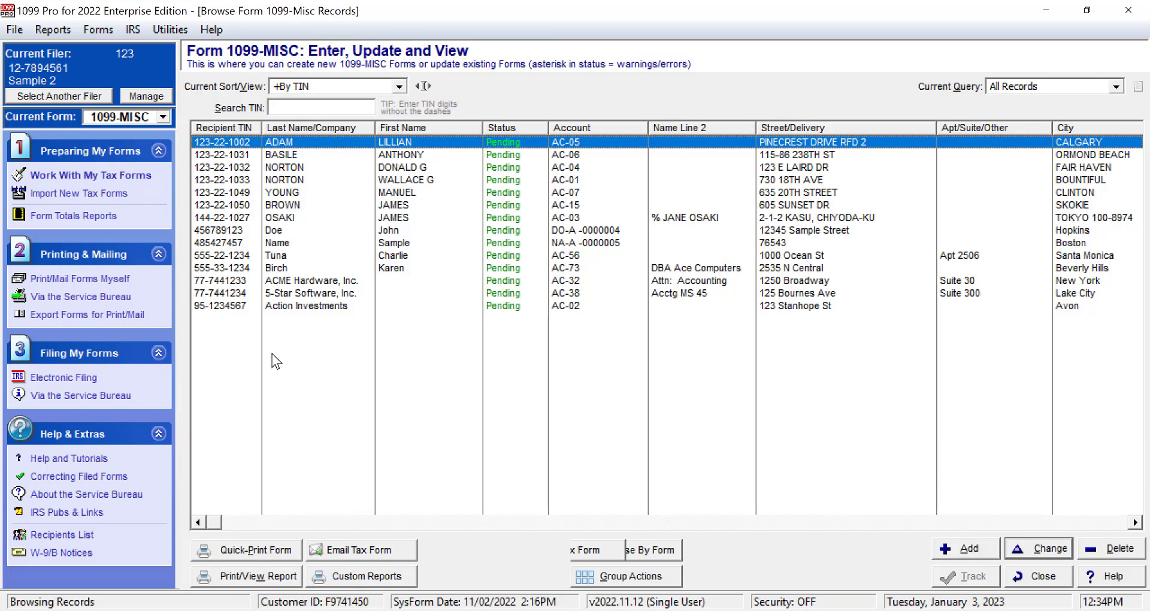
mouse_move(361, 394)
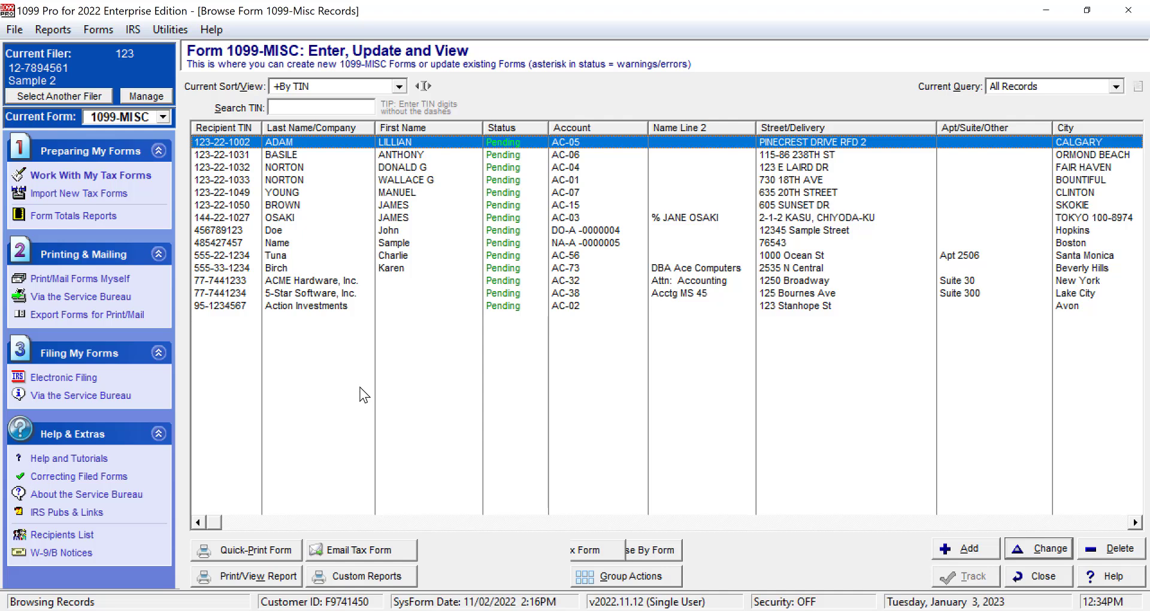
mouse_move(355, 149)
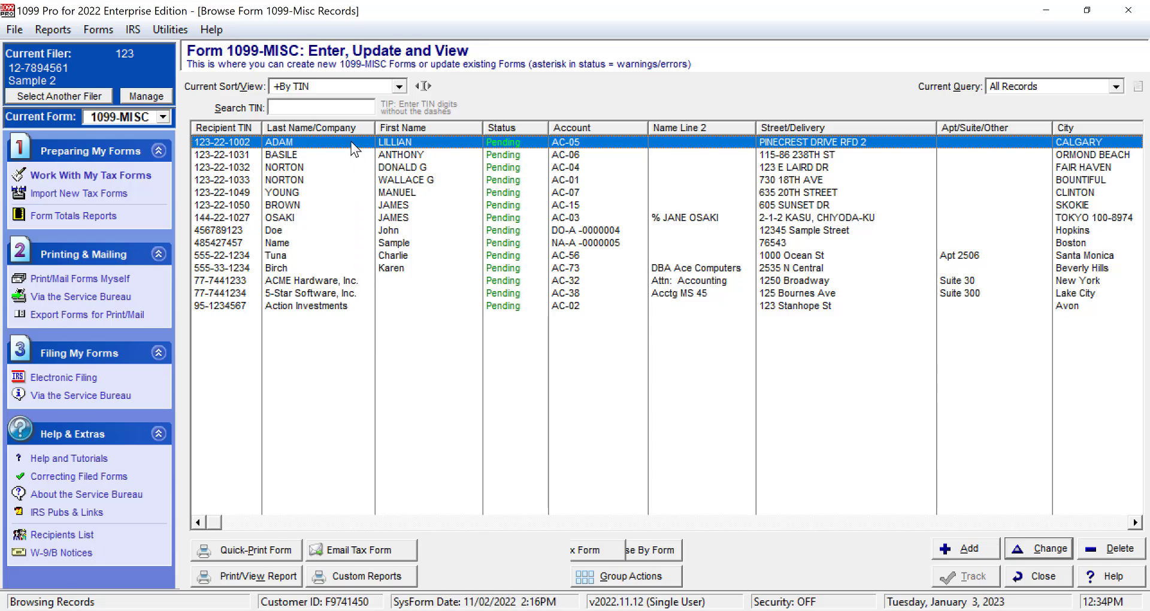
mouse_move(347, 152)
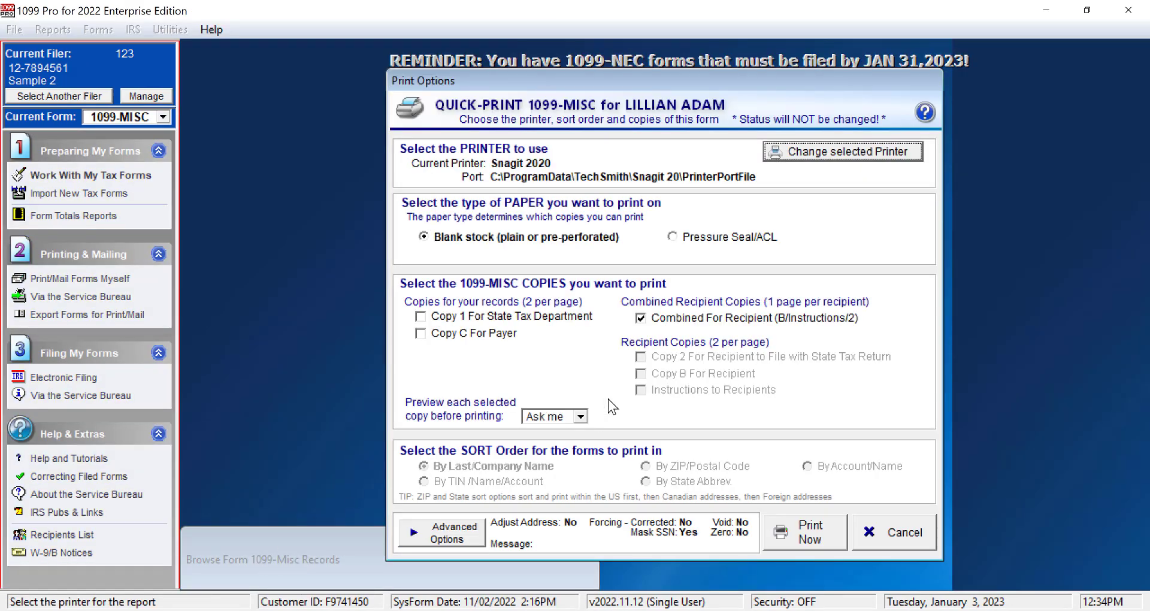
mouse_move(890, 230)
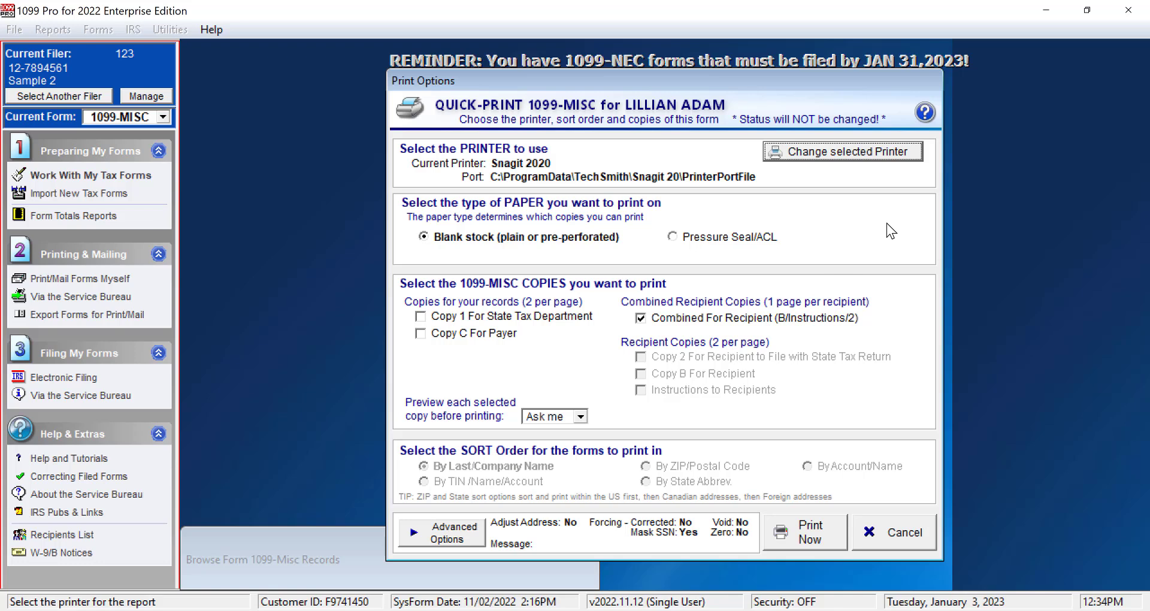
mouse_move(880, 233)
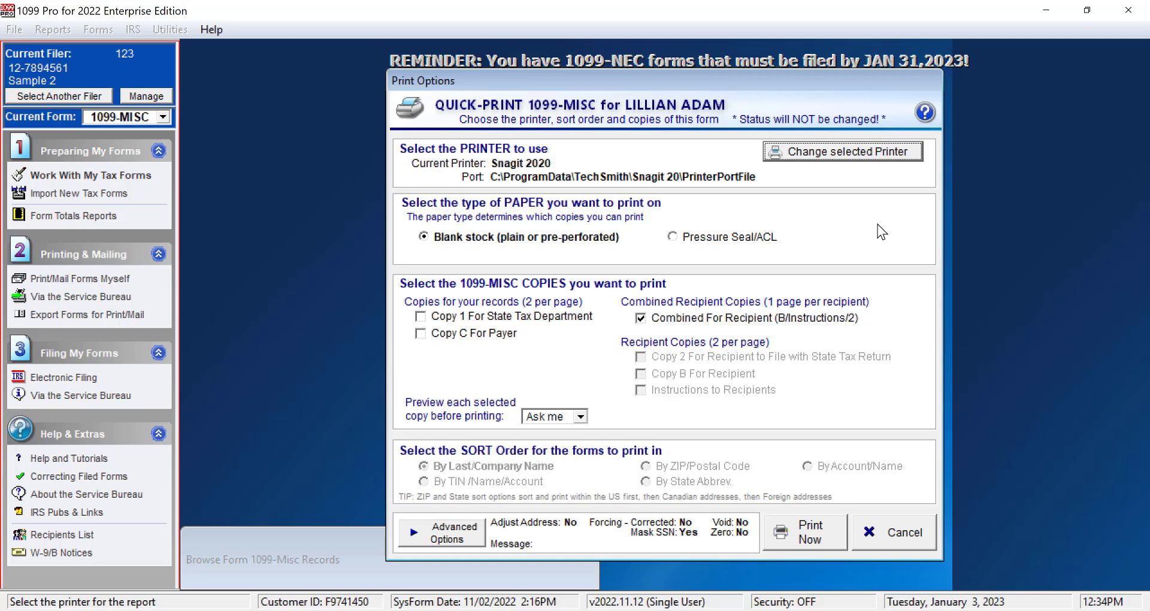
left_click(639, 317)
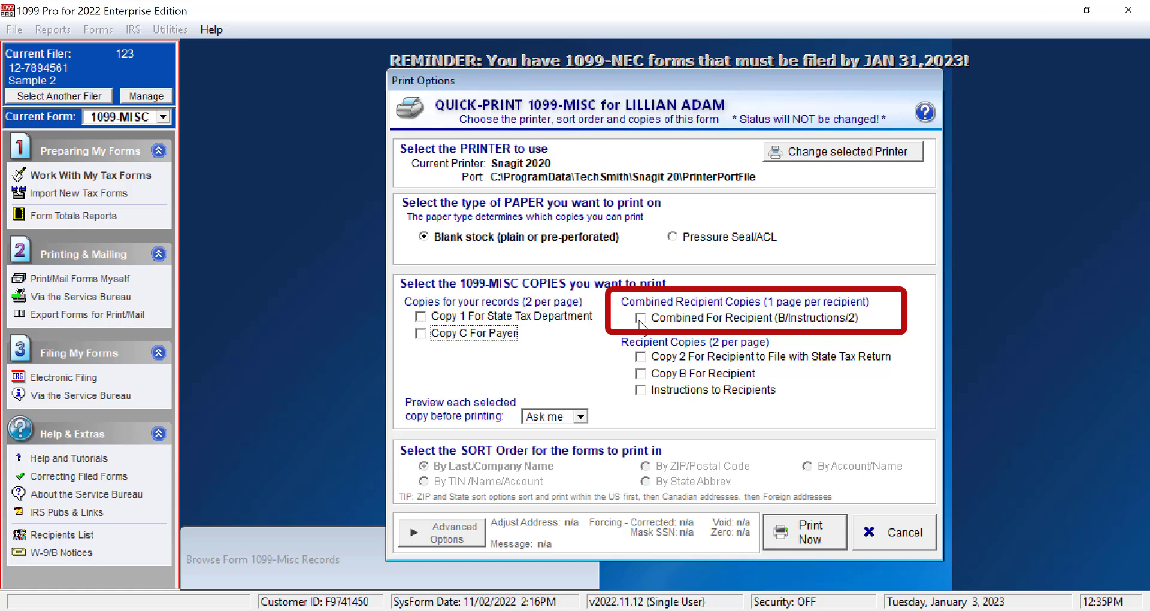
left_click(641, 318)
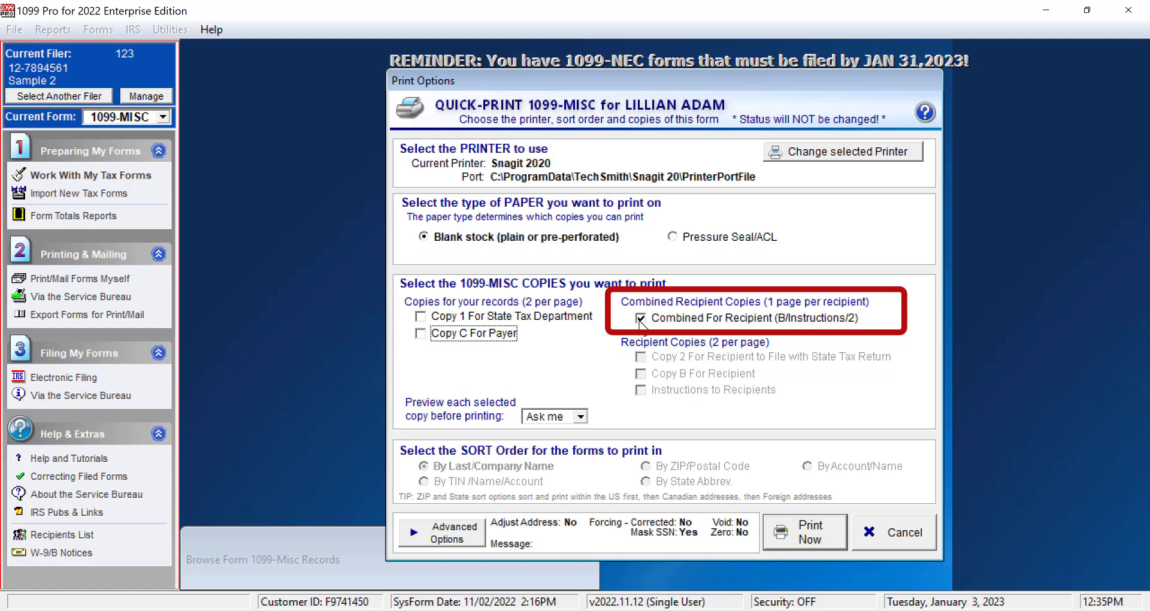
mouse_move(750, 277)
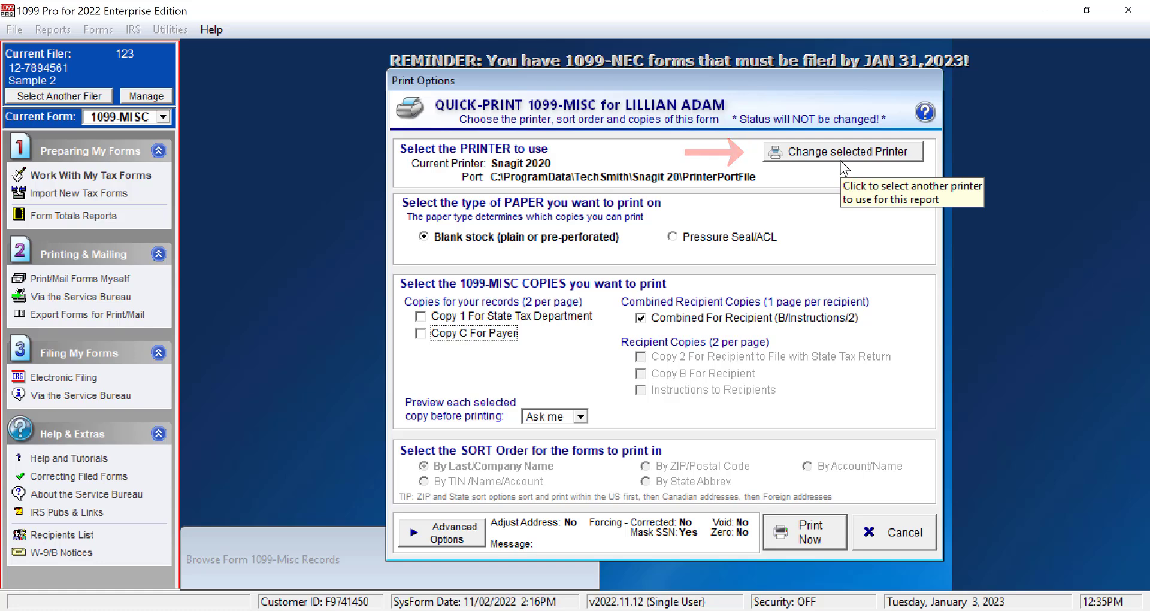
left_click(842, 151)
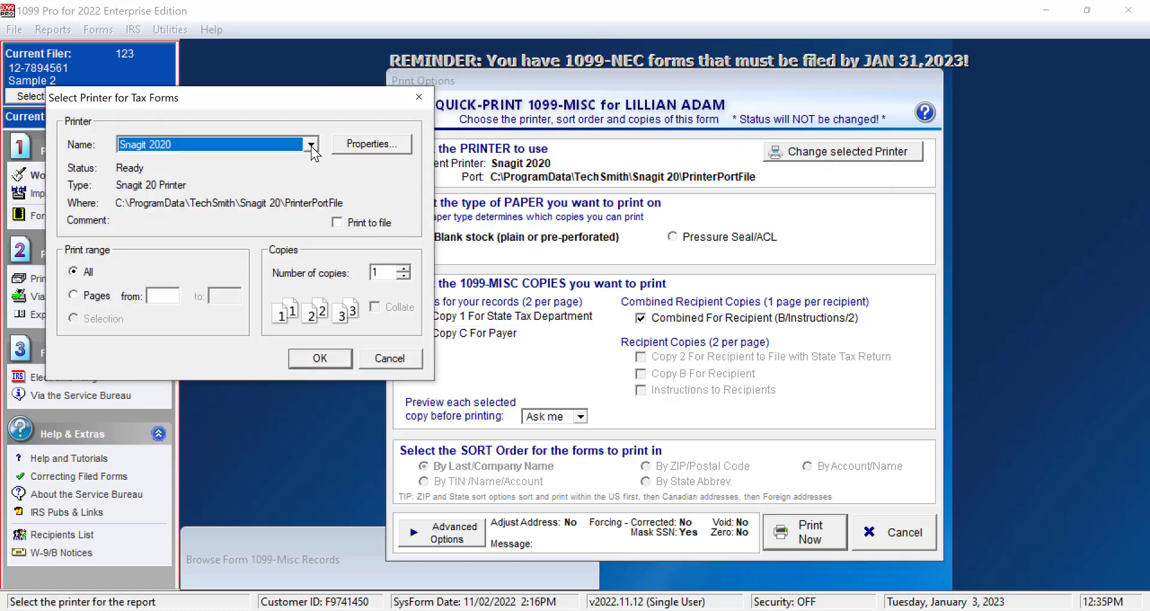
left_click(311, 144)
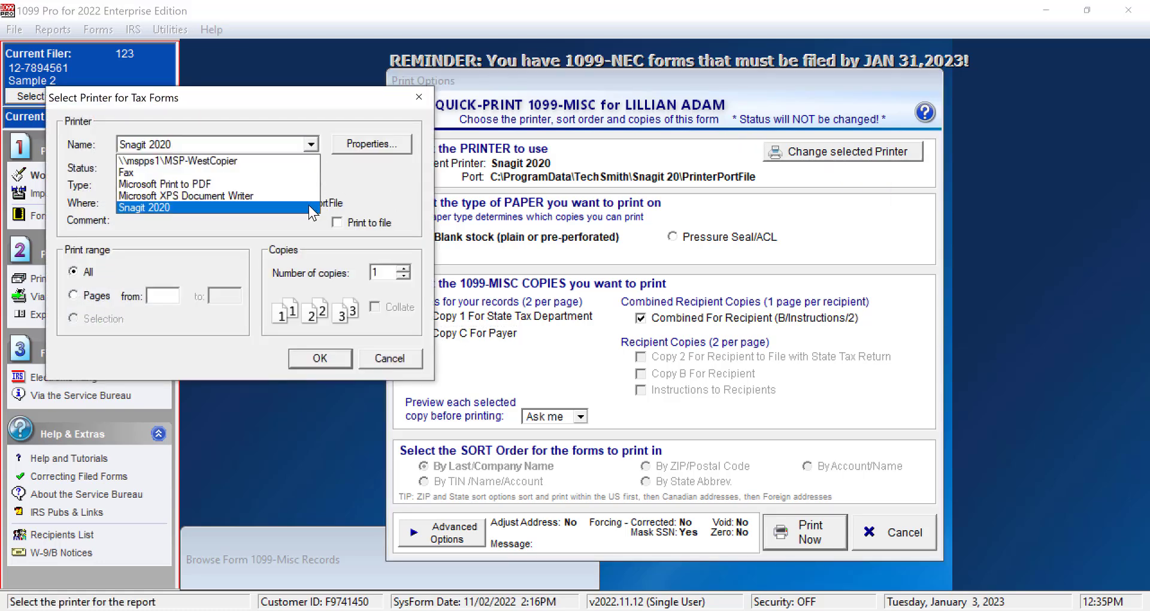
left_click(143, 207)
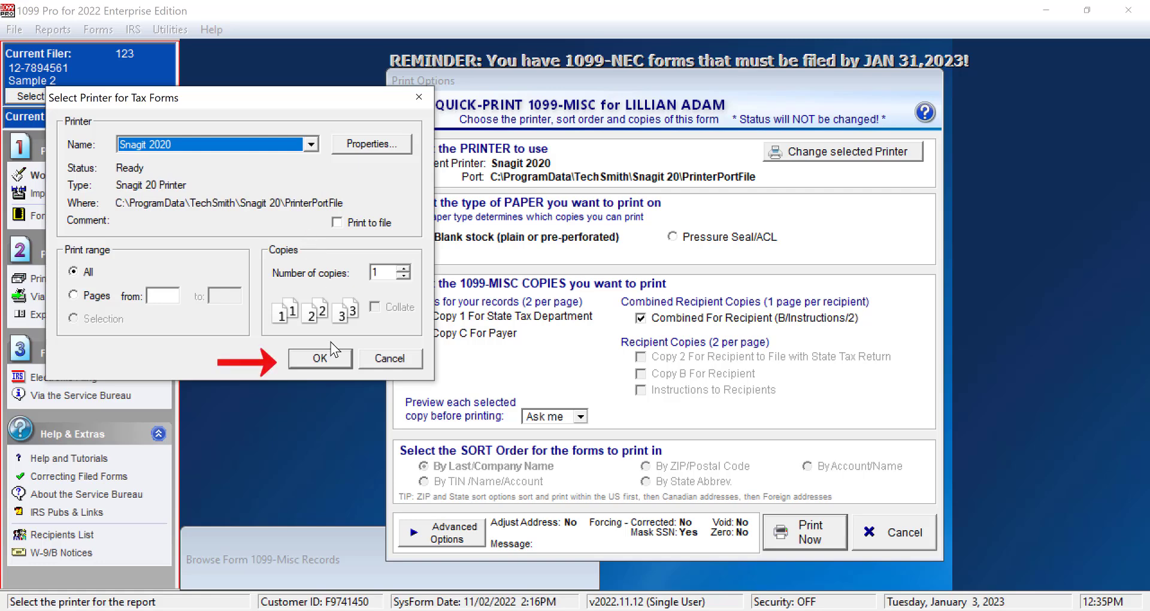
left_click(319, 358)
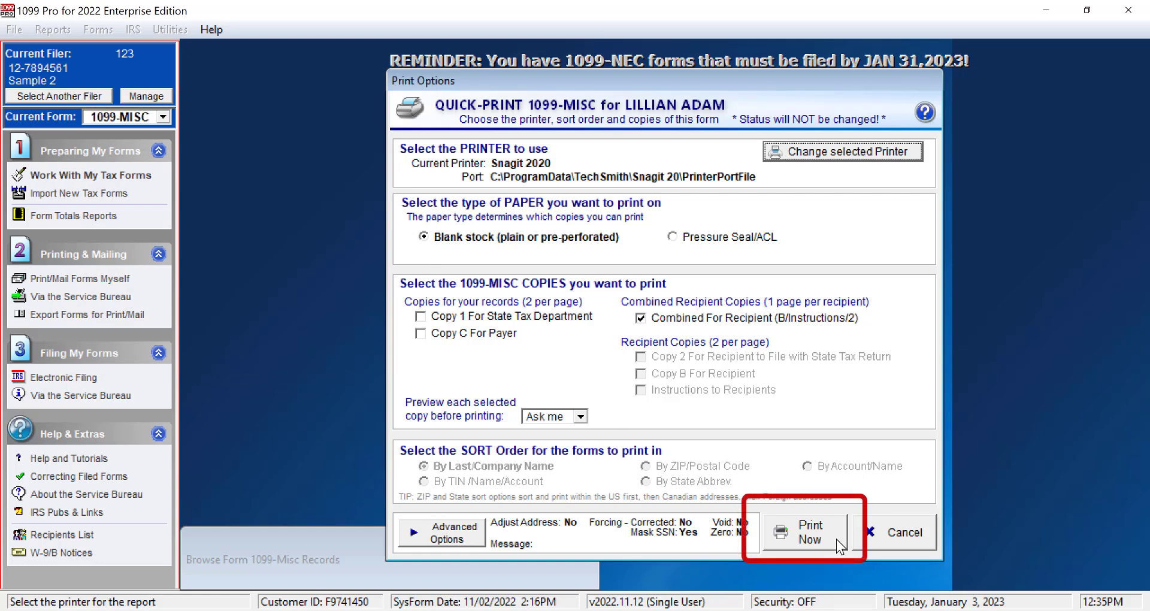
- Start Print Now and choose Yes to preview the combined 1099-MISC recipient forms first
left_click(810, 532)
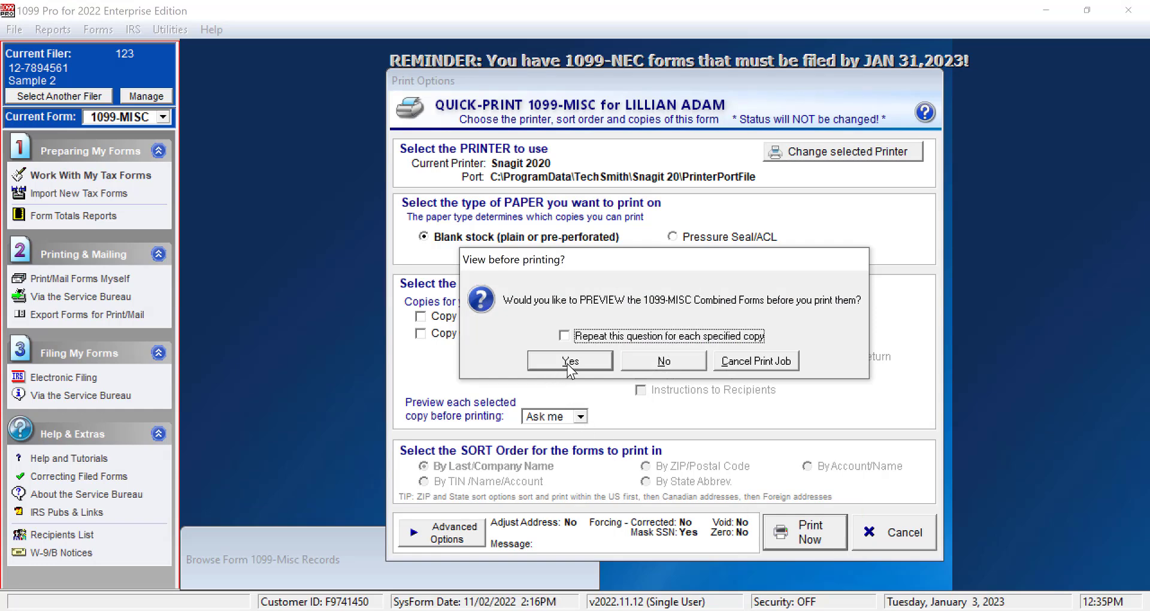
left_click(569, 361)
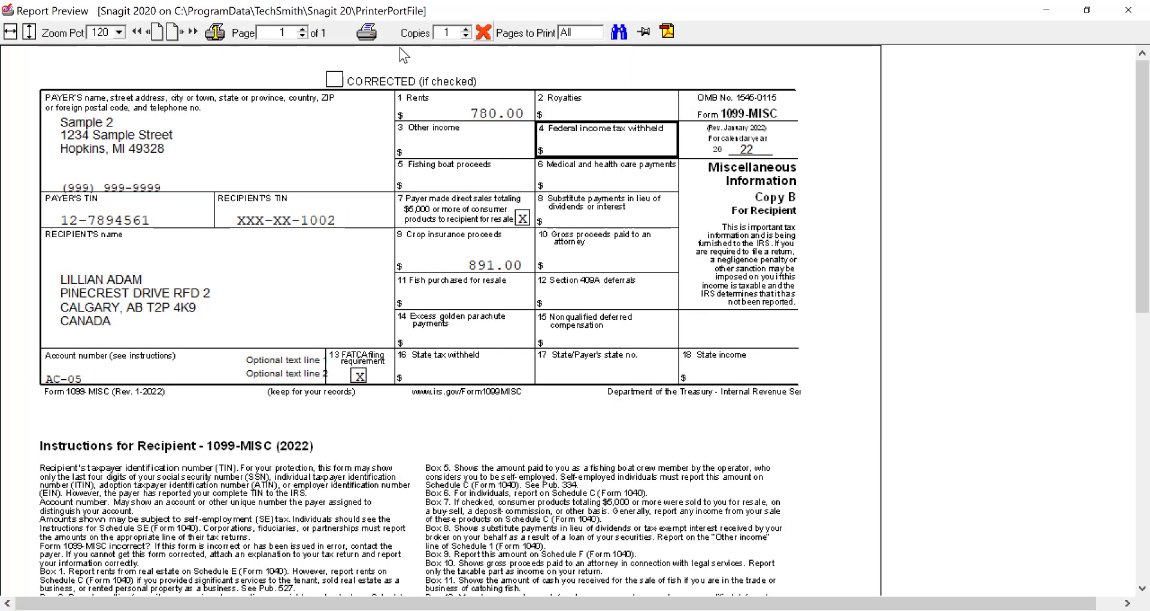
mouse_move(387, 44)
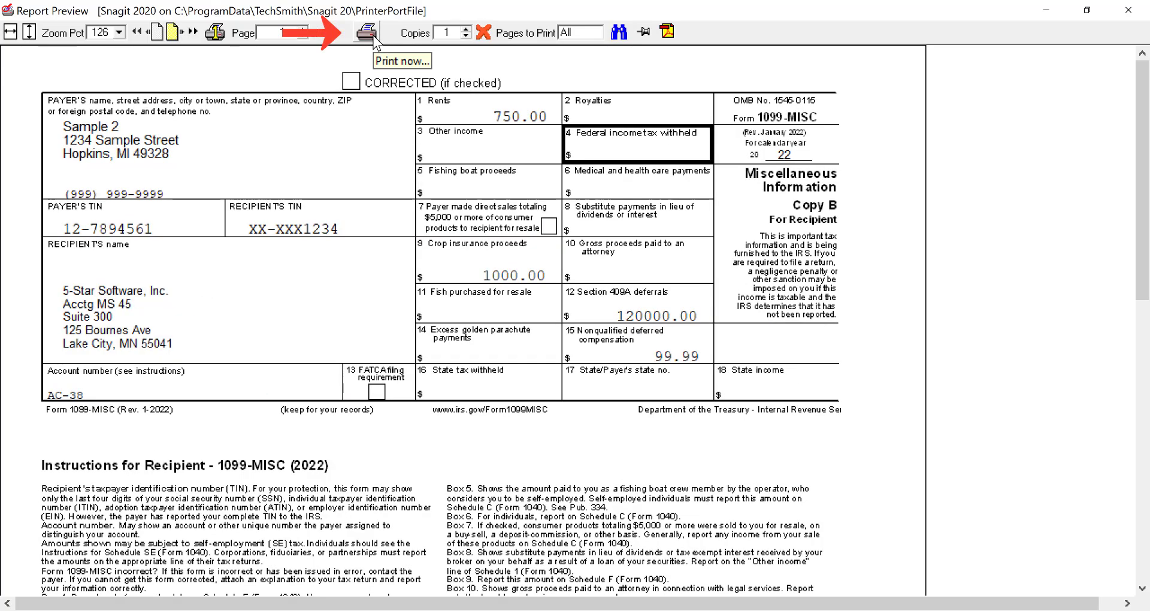
- Send the previewed recipient forms to print, bringing up the Select Printer choice with Snagit 2020
left_click(364, 34)
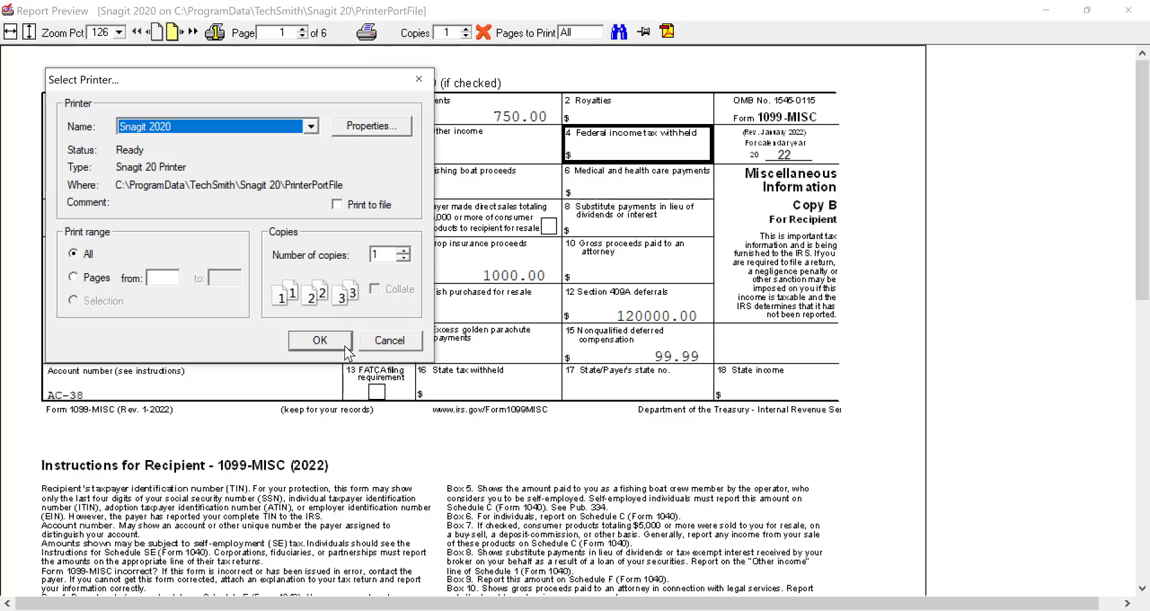
- Confirm printing on Snagit 2020 and leave Reprinting Print Options, records now showing Printed
left_click(320, 340)
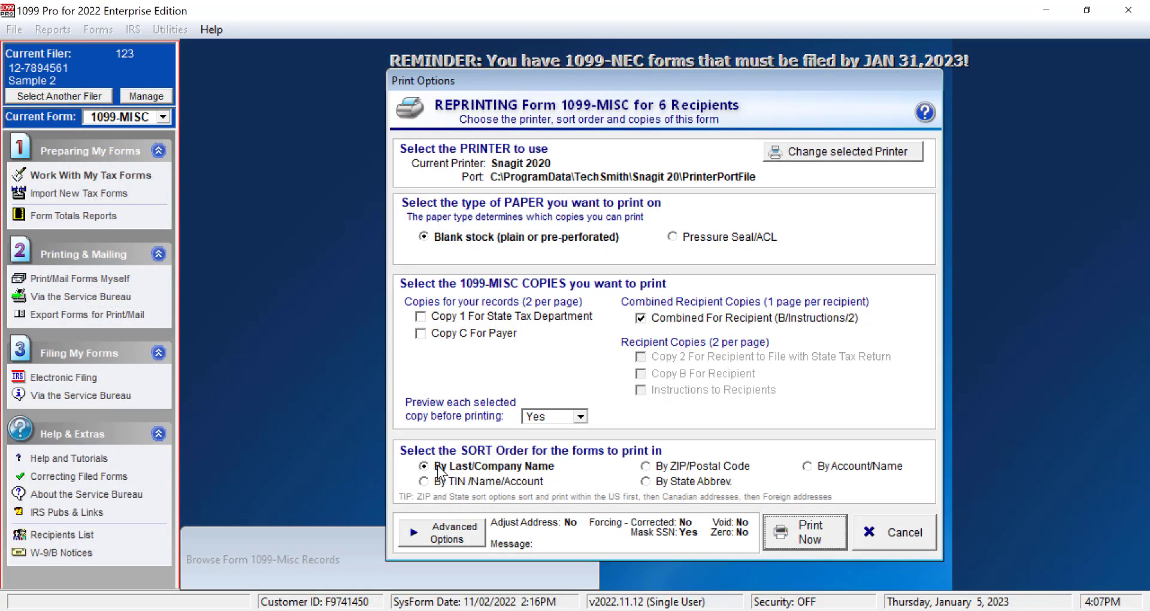
mouse_move(704, 524)
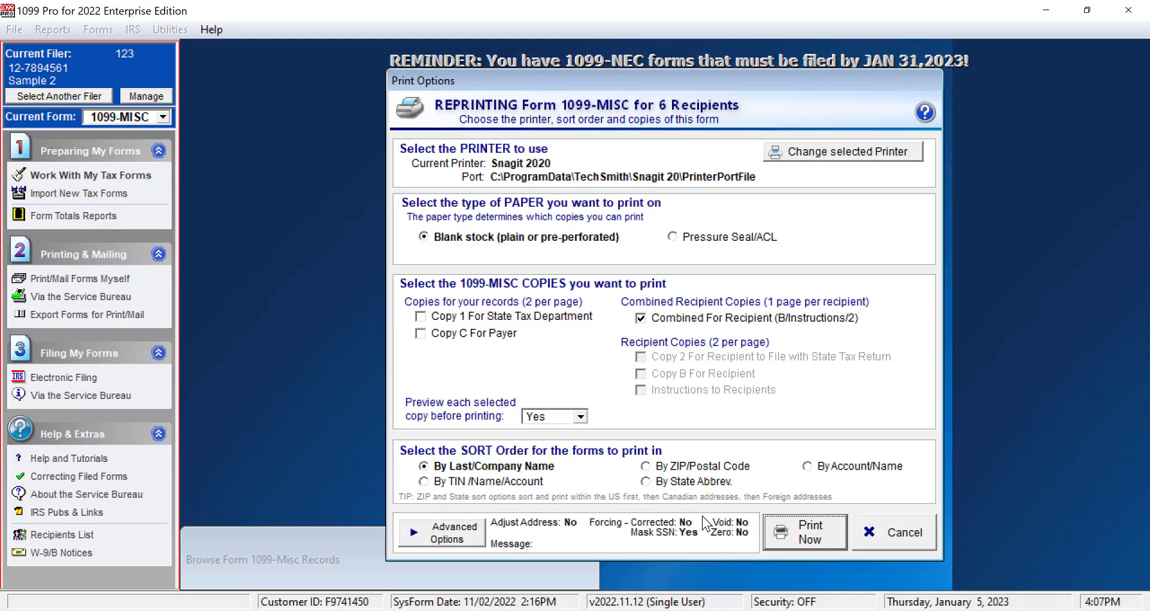
left_click(894, 531)
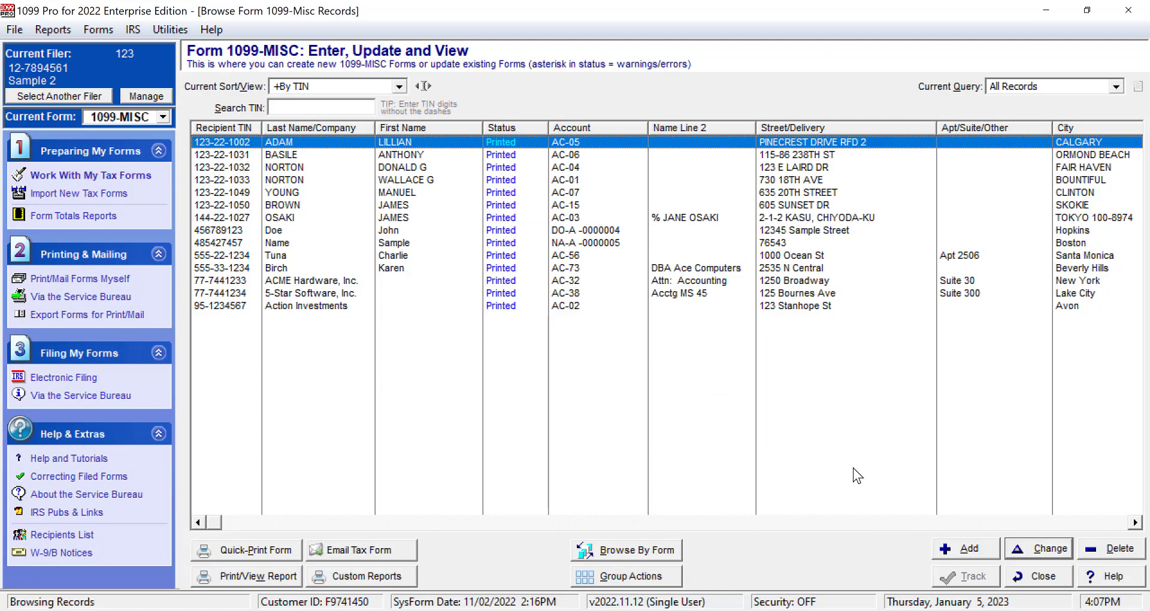